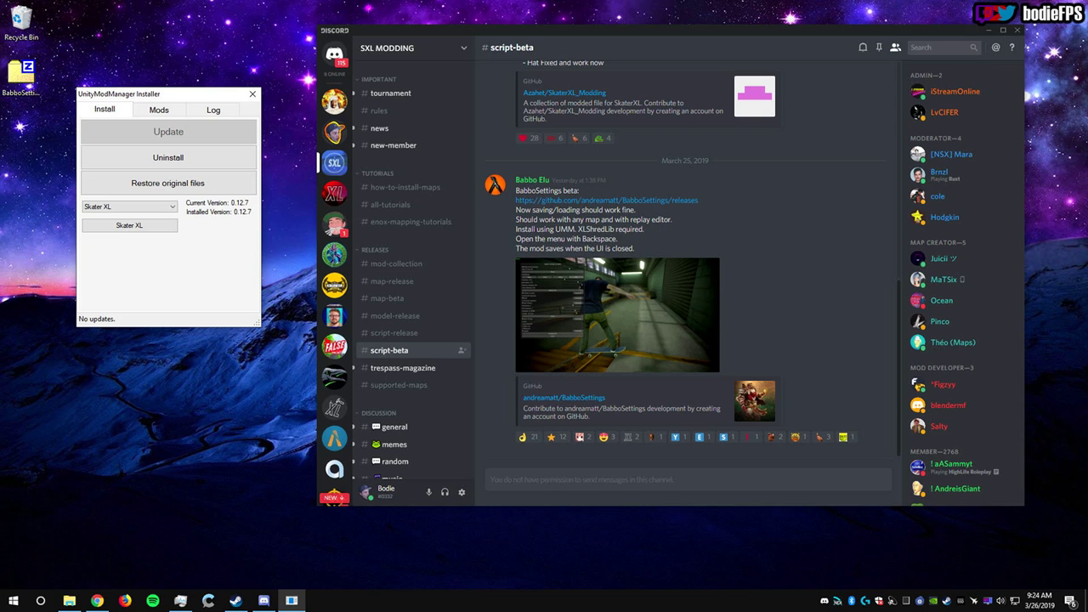
Confirm BabboSettings appears in Unity Mod Manager's installed mods list, then close the manager.
click(605, 201)
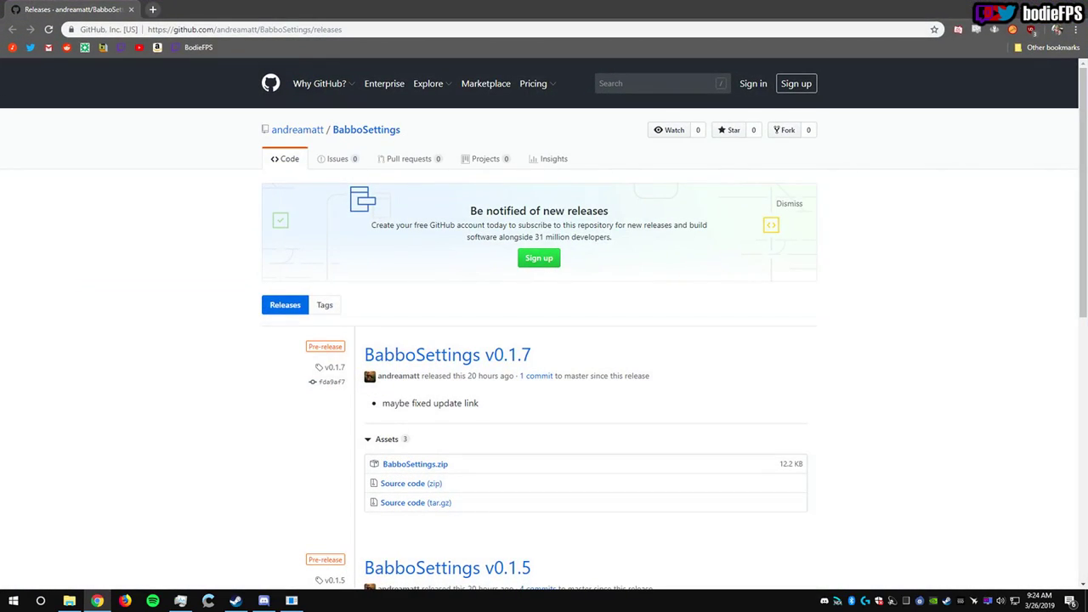
scroll(down, 3)
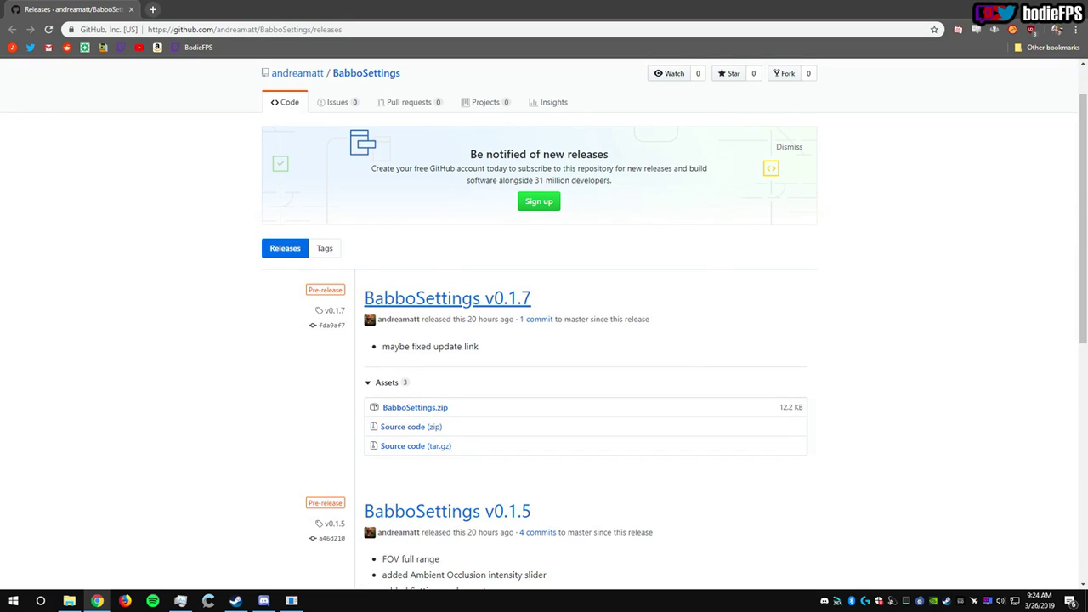
mouse_move(411, 408)
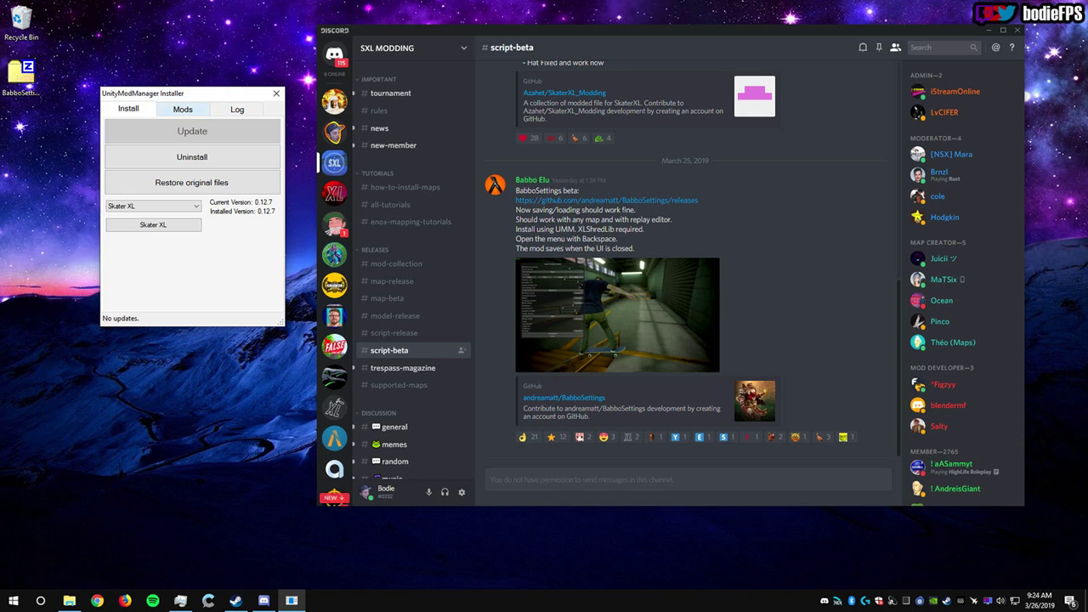
click(184, 108)
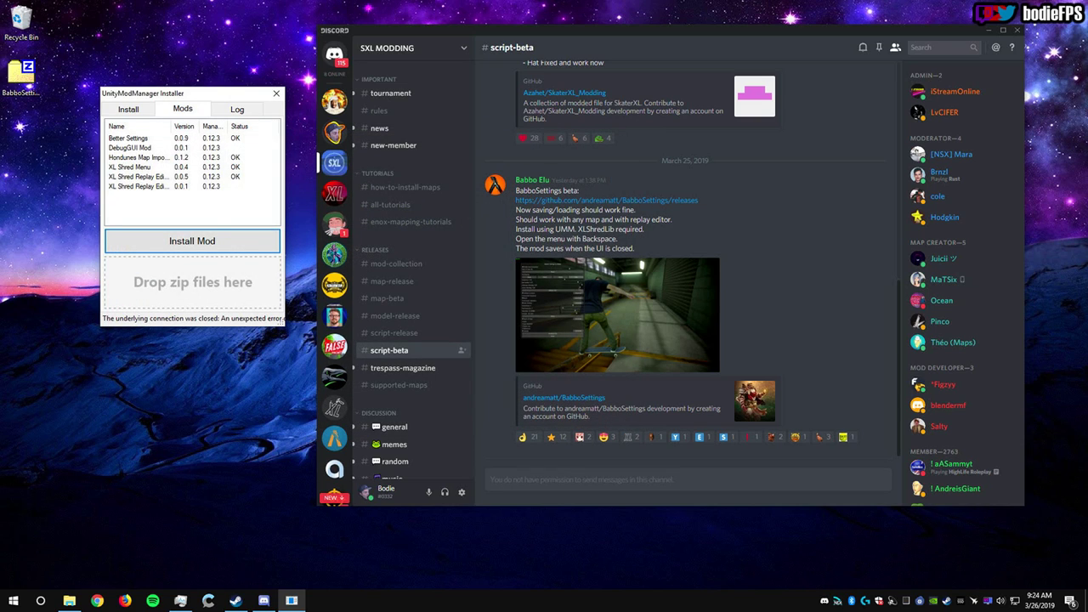
click(132, 138)
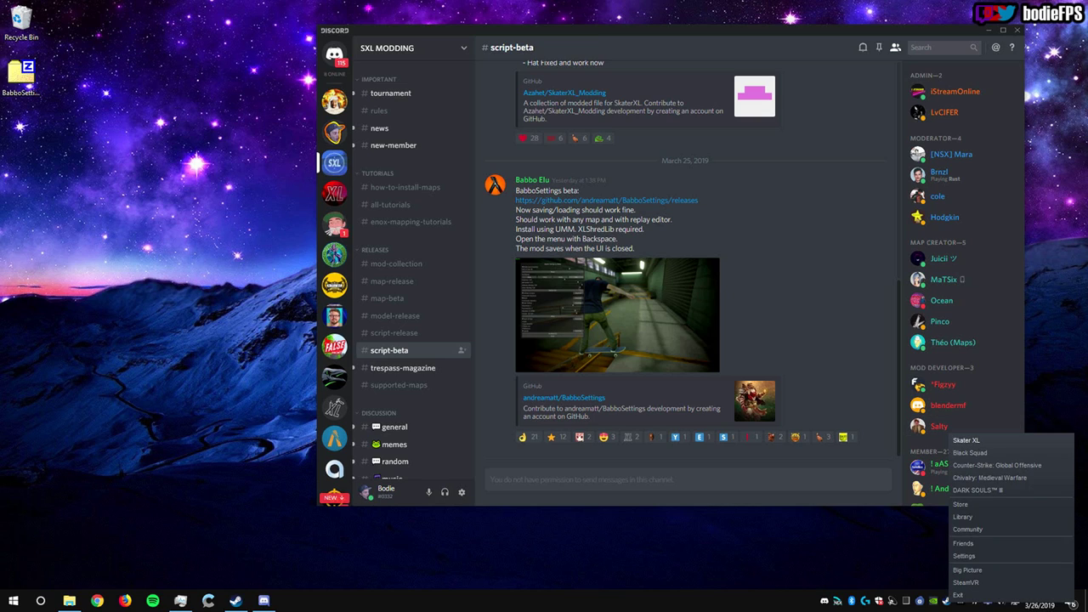
Launch Skater XL from Steam and start it with the current 1920 x 1080 Ultra configuration.
click(966, 439)
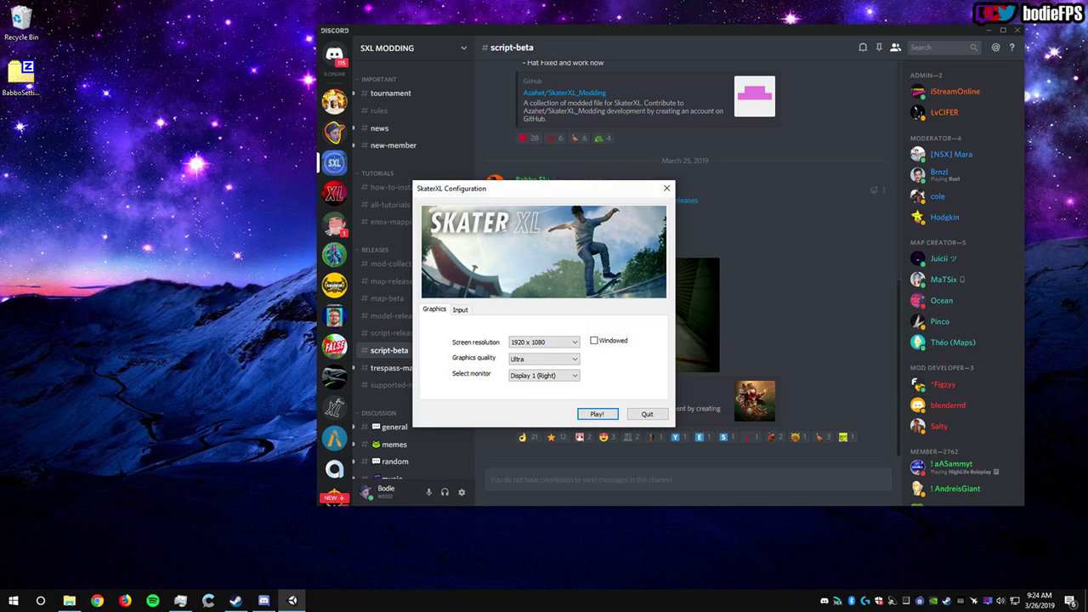
click(599, 414)
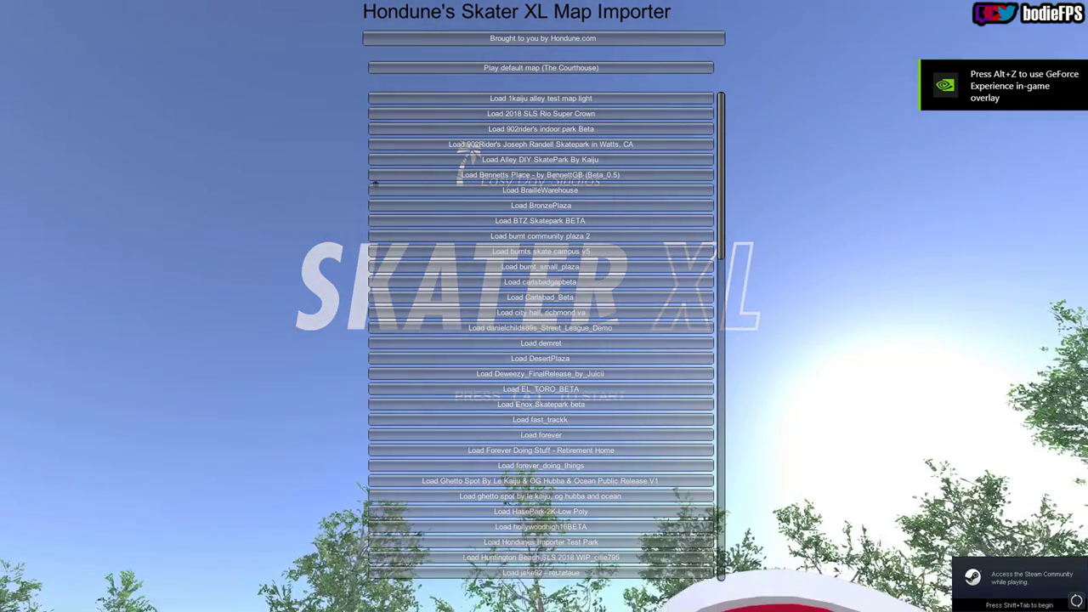
Load the default map (The Courthouse) and bring up the BabboSettings graphics panel.
click(544, 68)
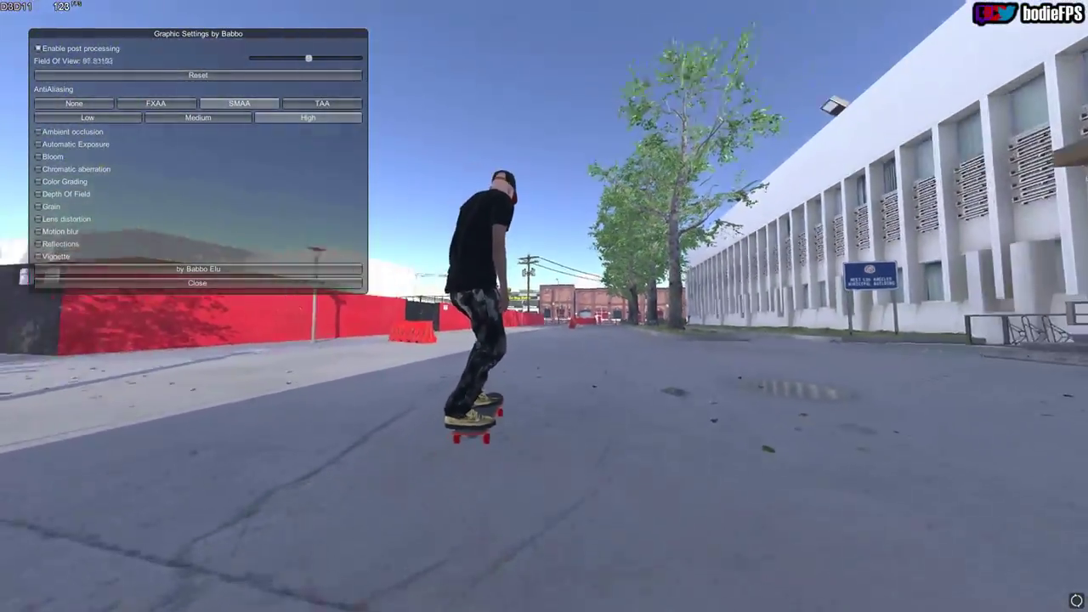
Lower the Field Of View slider and enable Ambient occlusion in the Babbo panel.
click(320, 103)
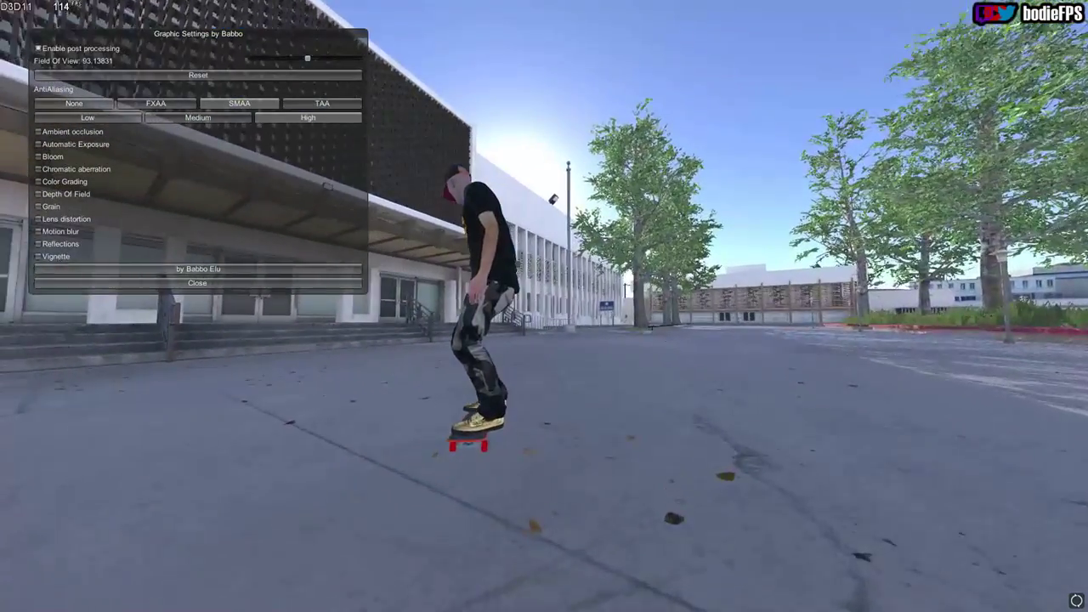
click(38, 133)
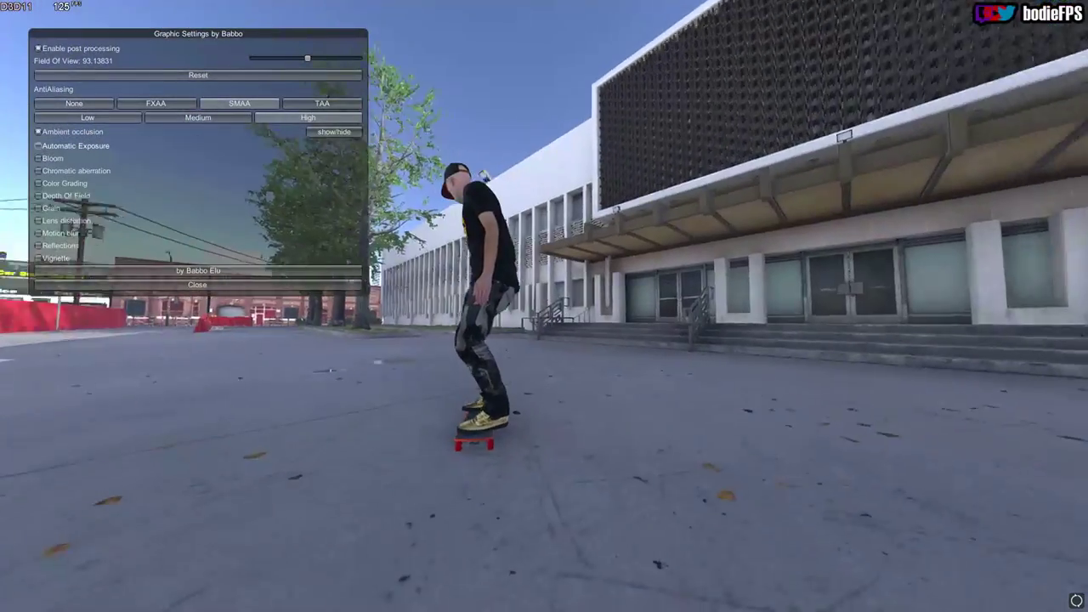